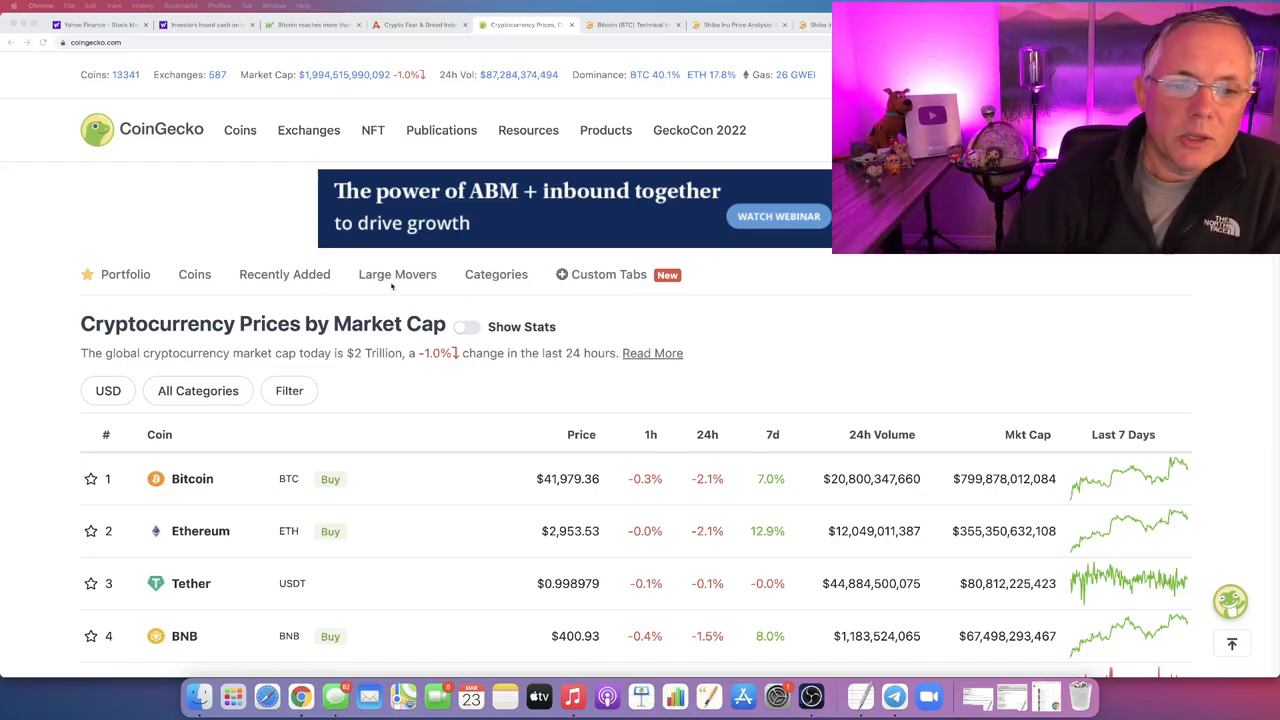
Step: Mark the global market cap and daily change, then pick out Ethereum's current price on CoinGecko
left_click_drag(344, 352, 504, 352)
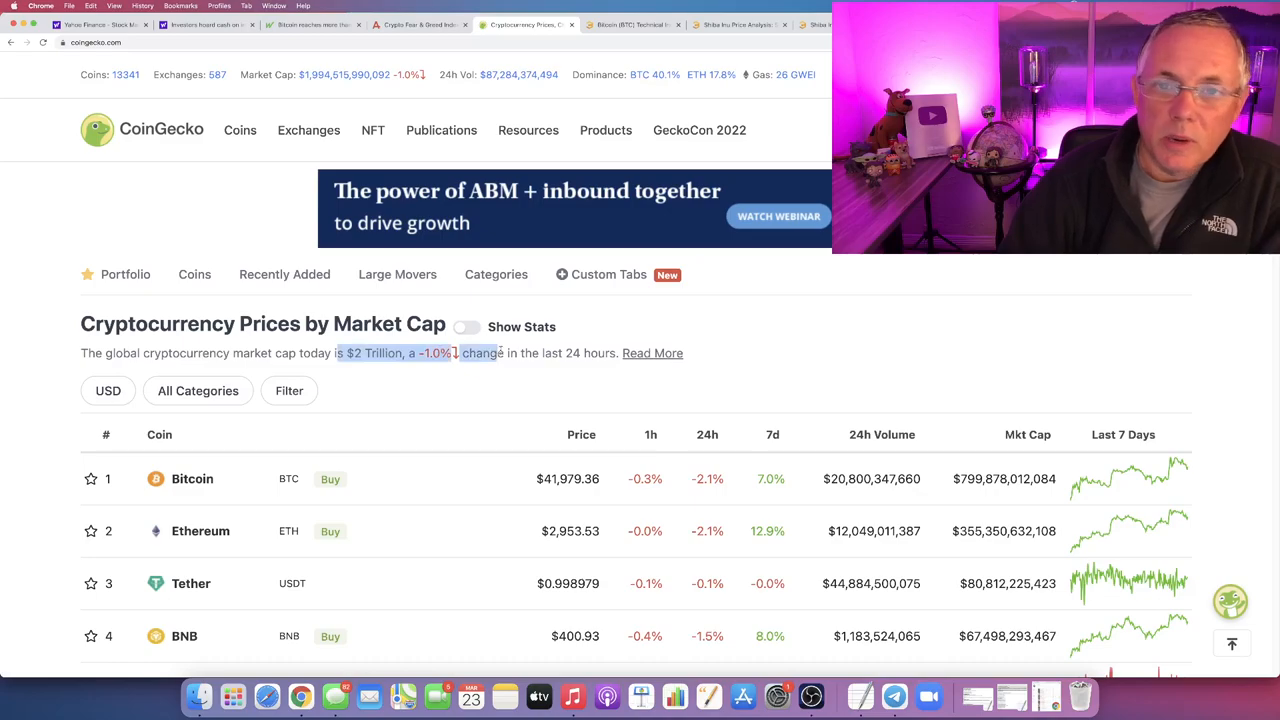
scroll("down", 3)
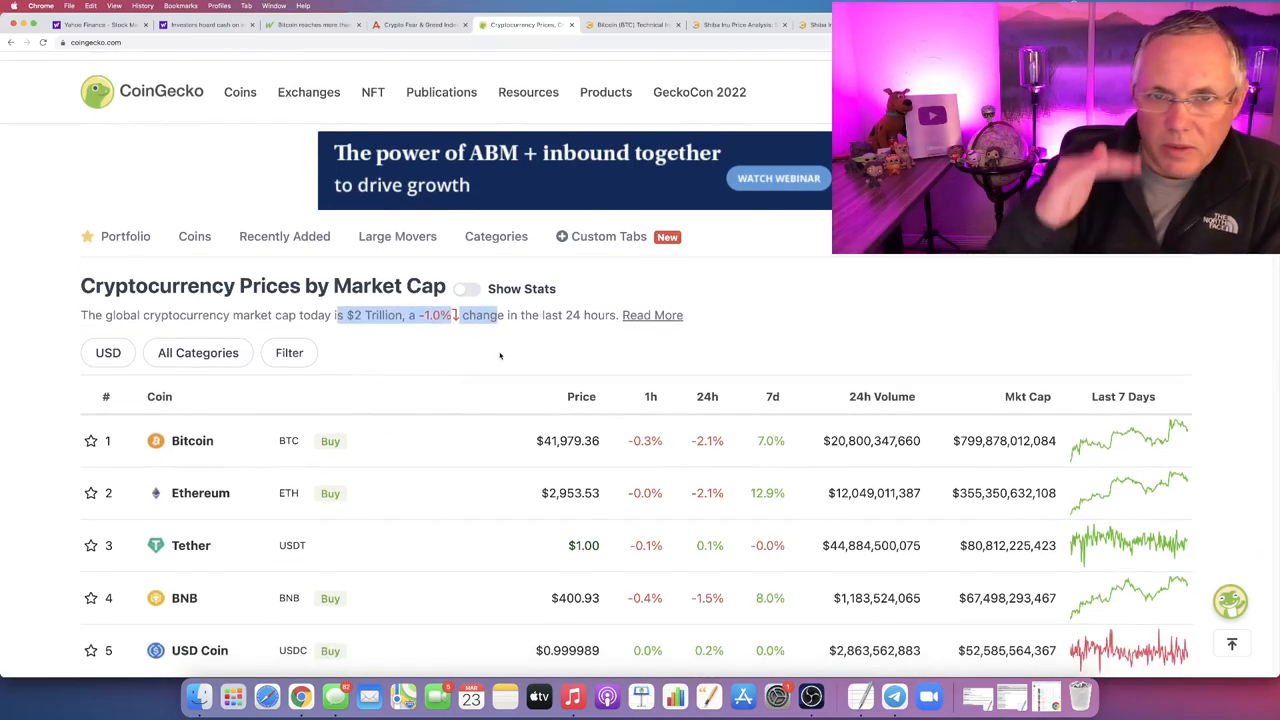
mouse_move(496, 324)
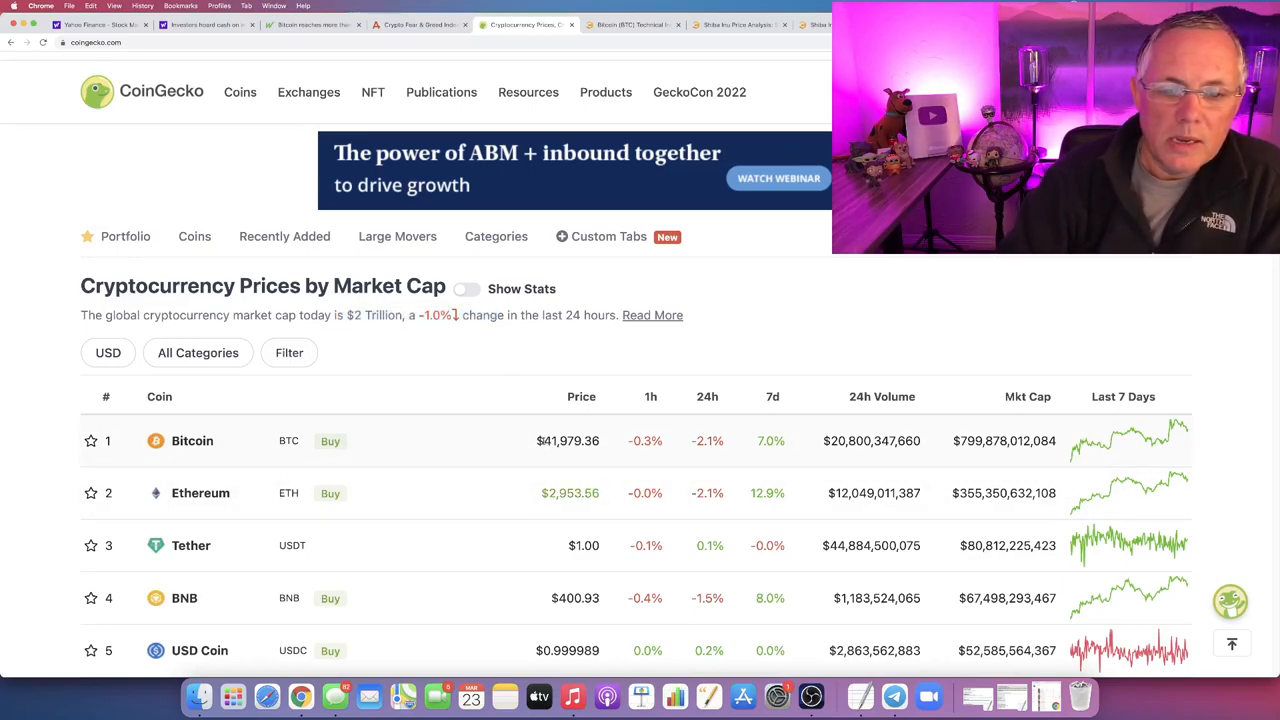
double_click(568, 442)
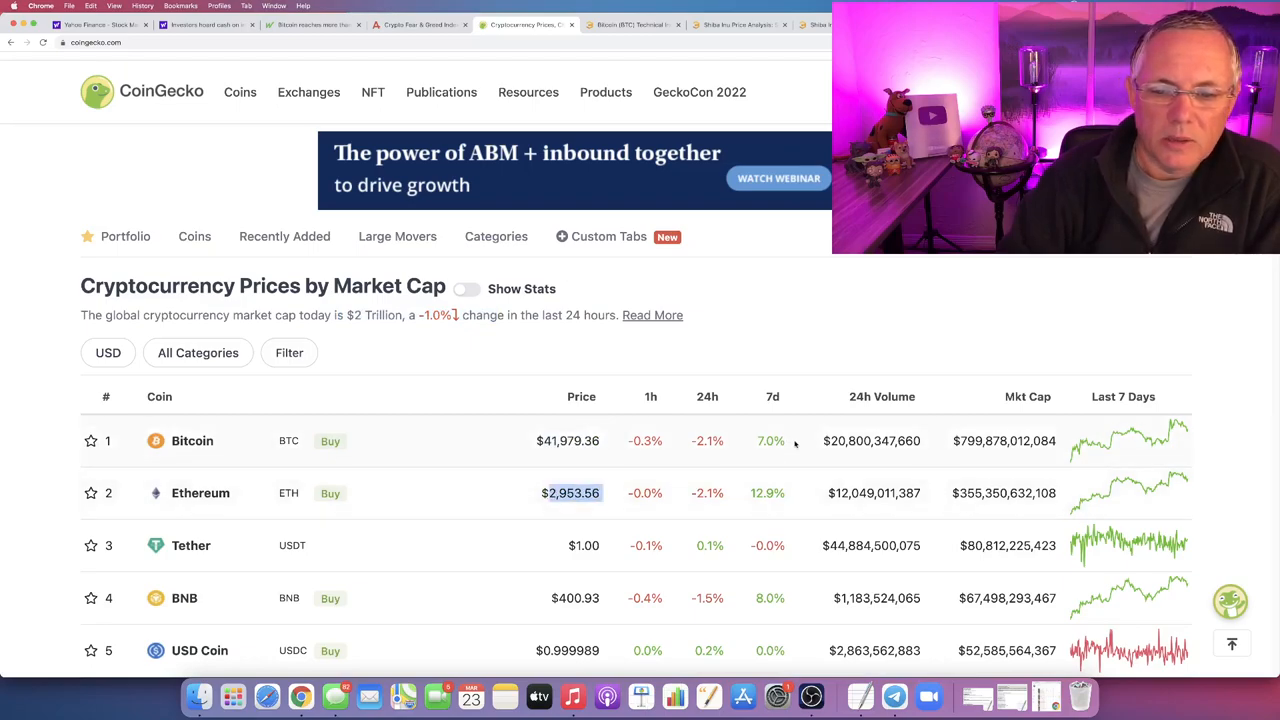
mouse_move(656, 458)
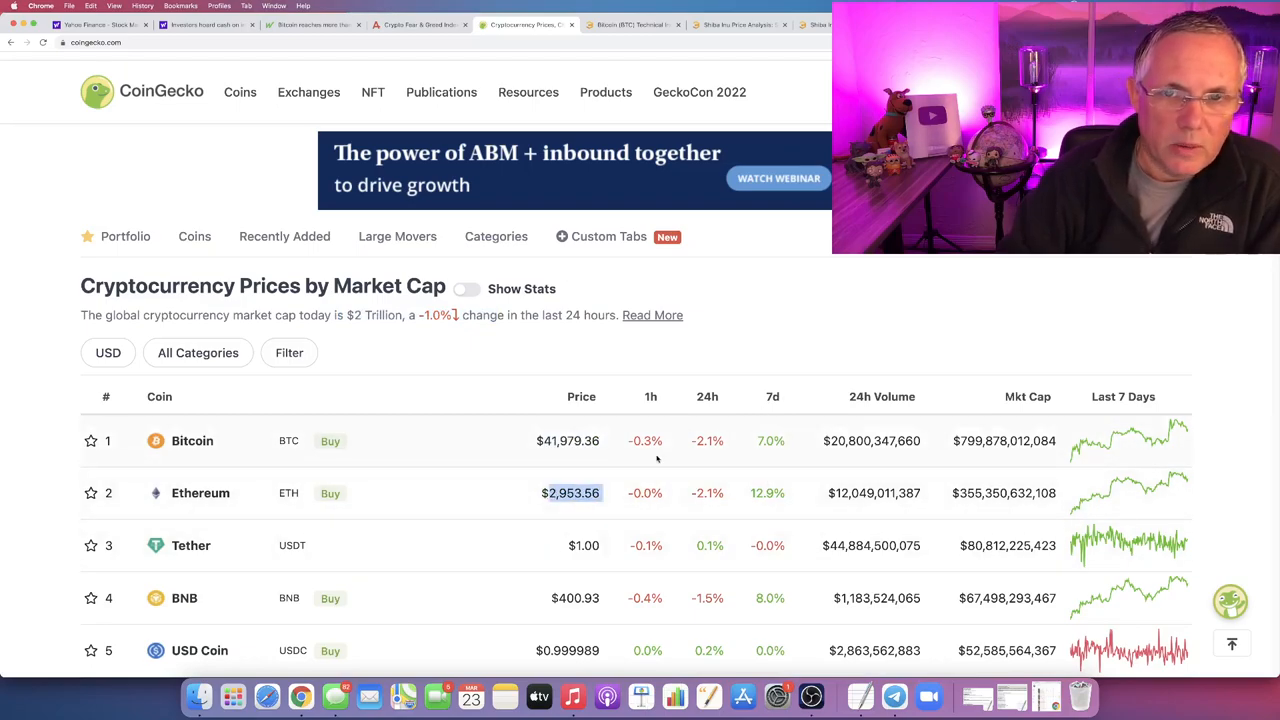
mouse_move(716, 460)
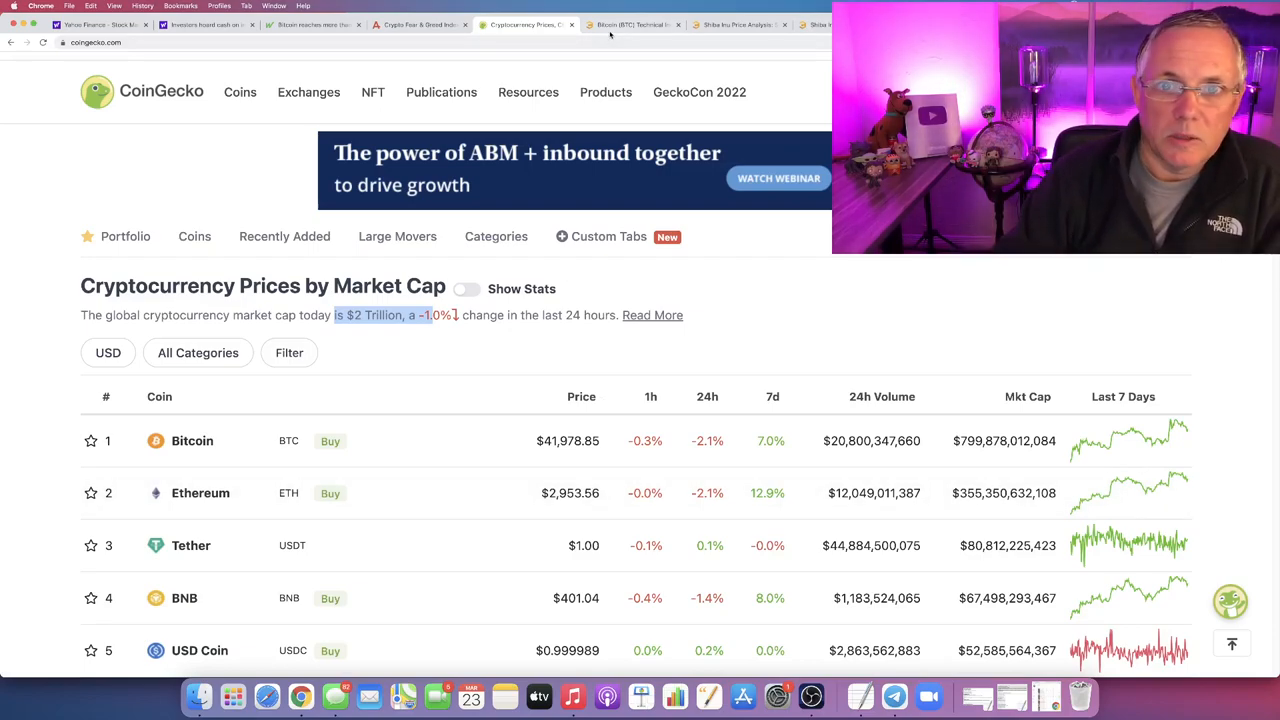
Step: Switch to the BeInCrypto bullish Bitcoin indicators article and scroll to its opening paragraphs
left_click(632, 24)
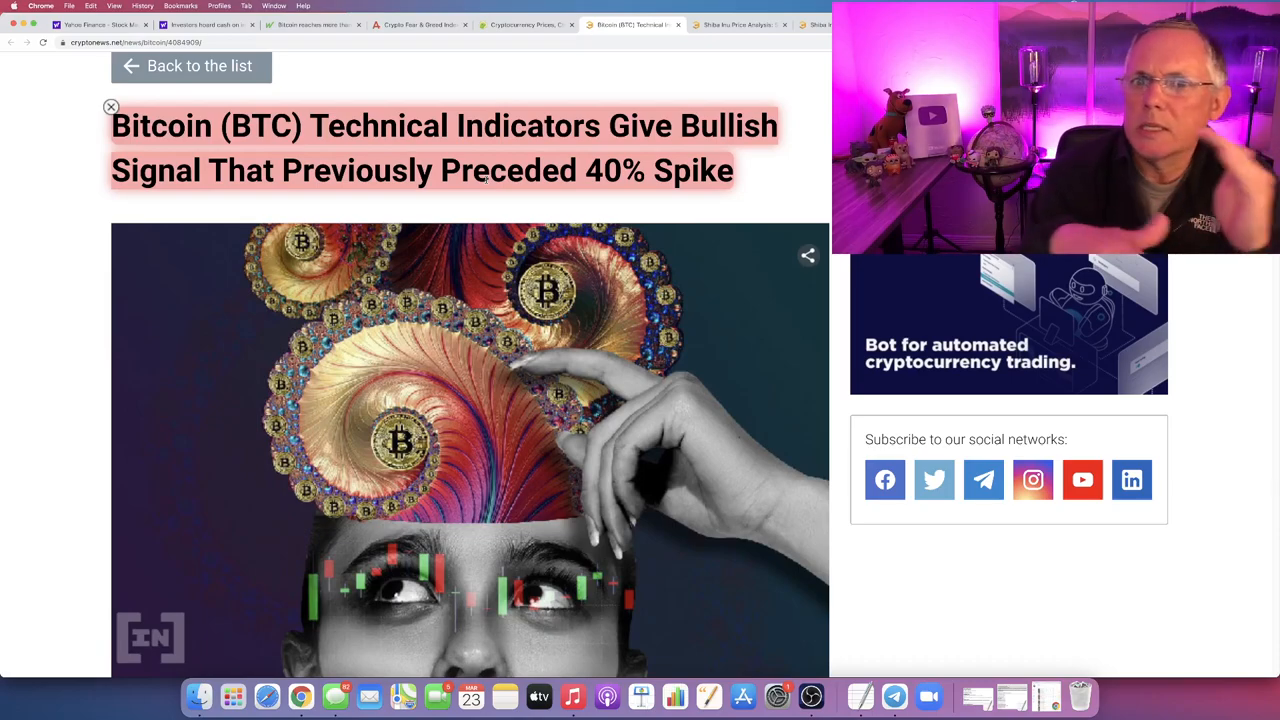
mouse_move(136, 284)
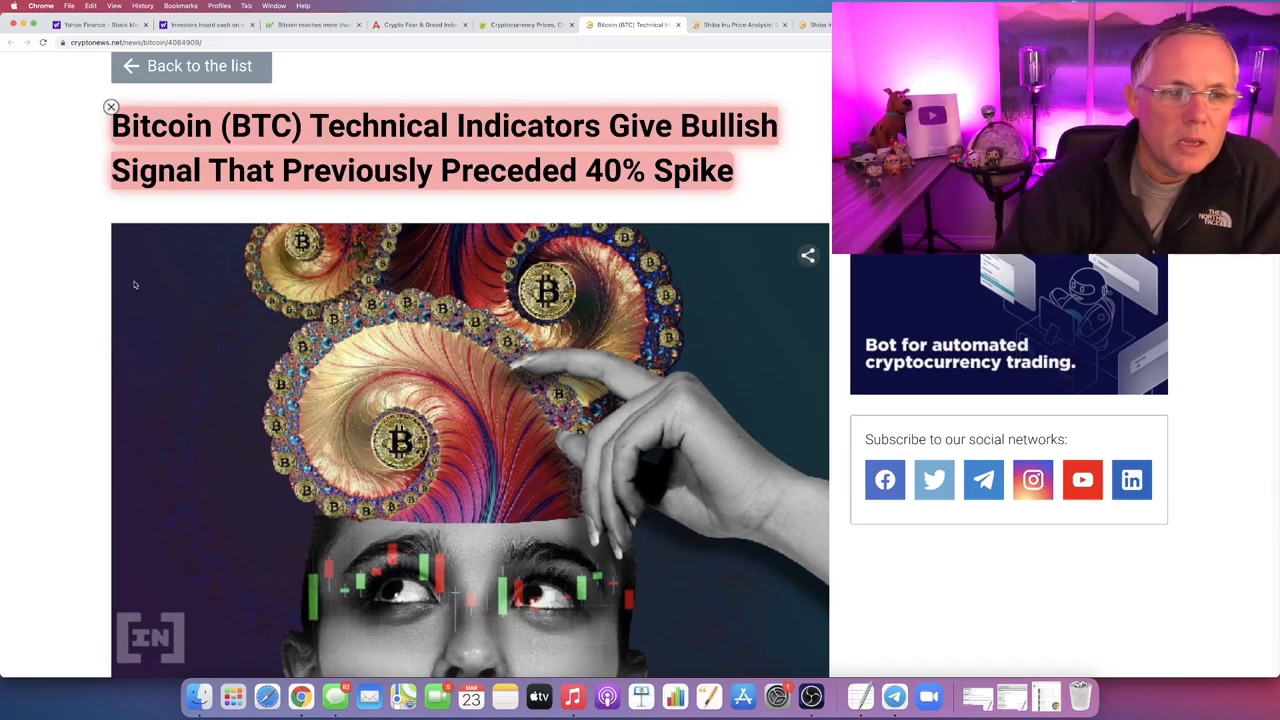
scroll("down", 3)
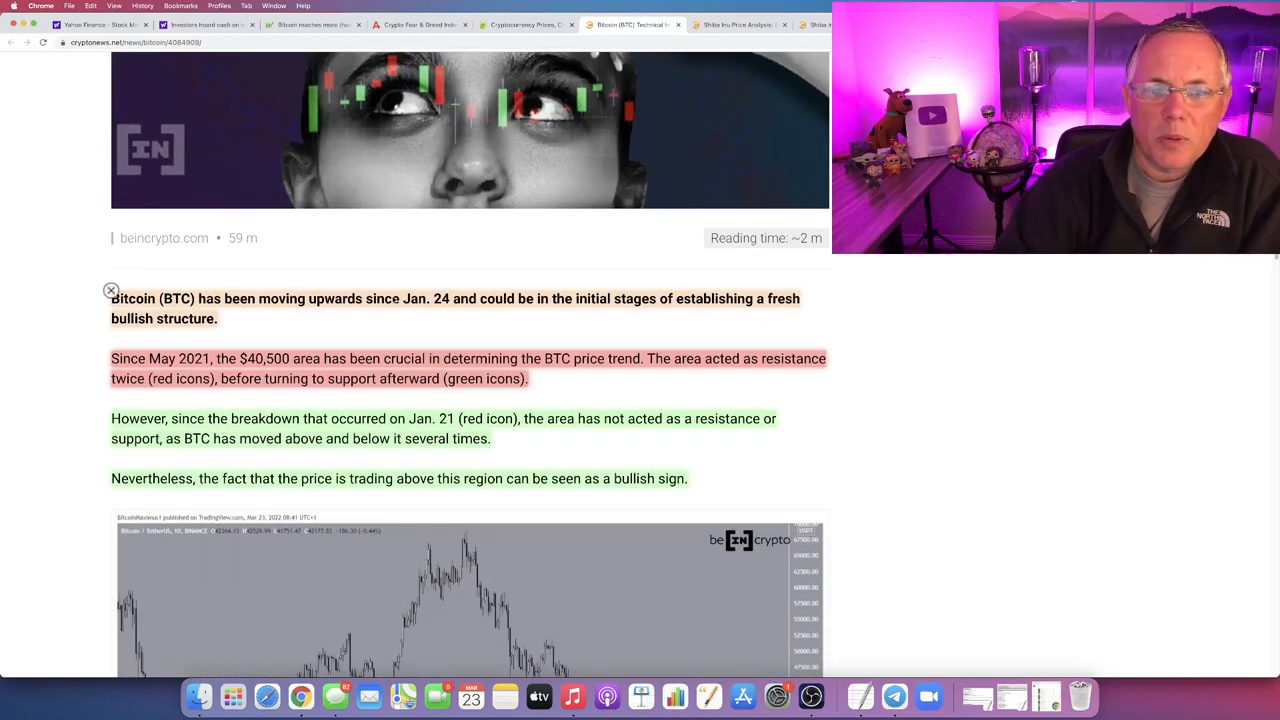
left_click_drag(368, 298, 632, 298)
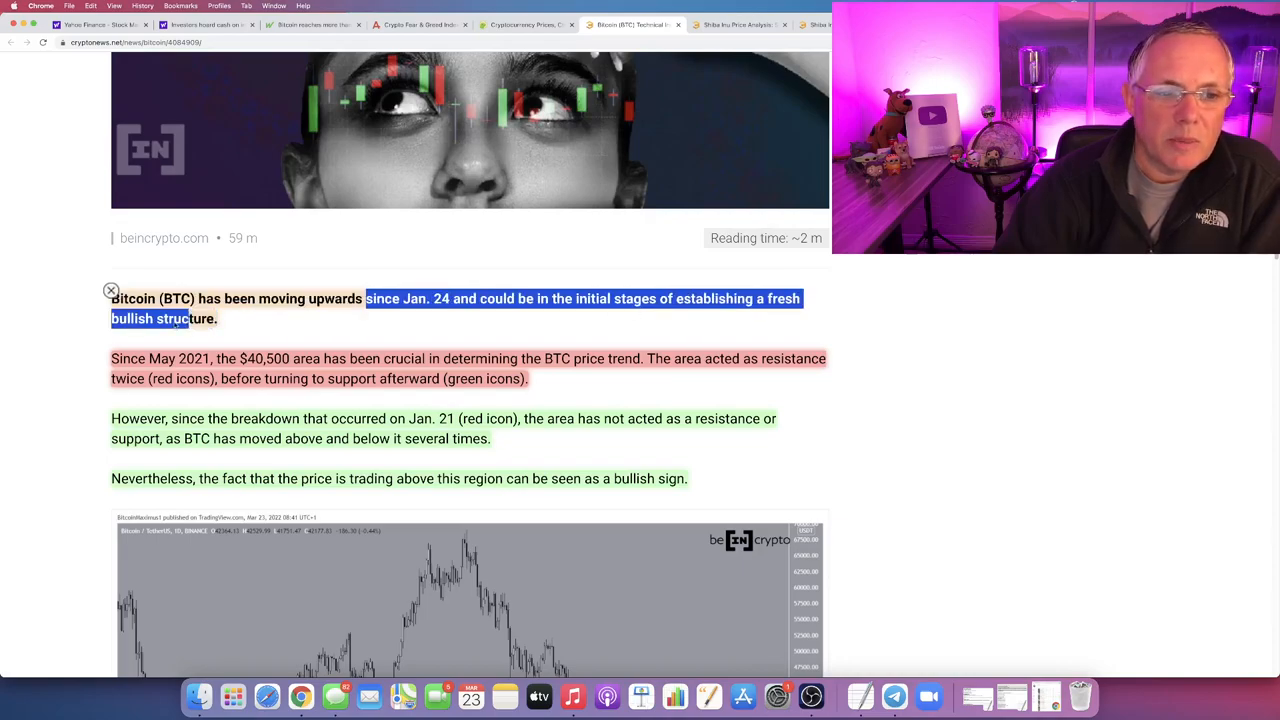
scroll("down", 3)
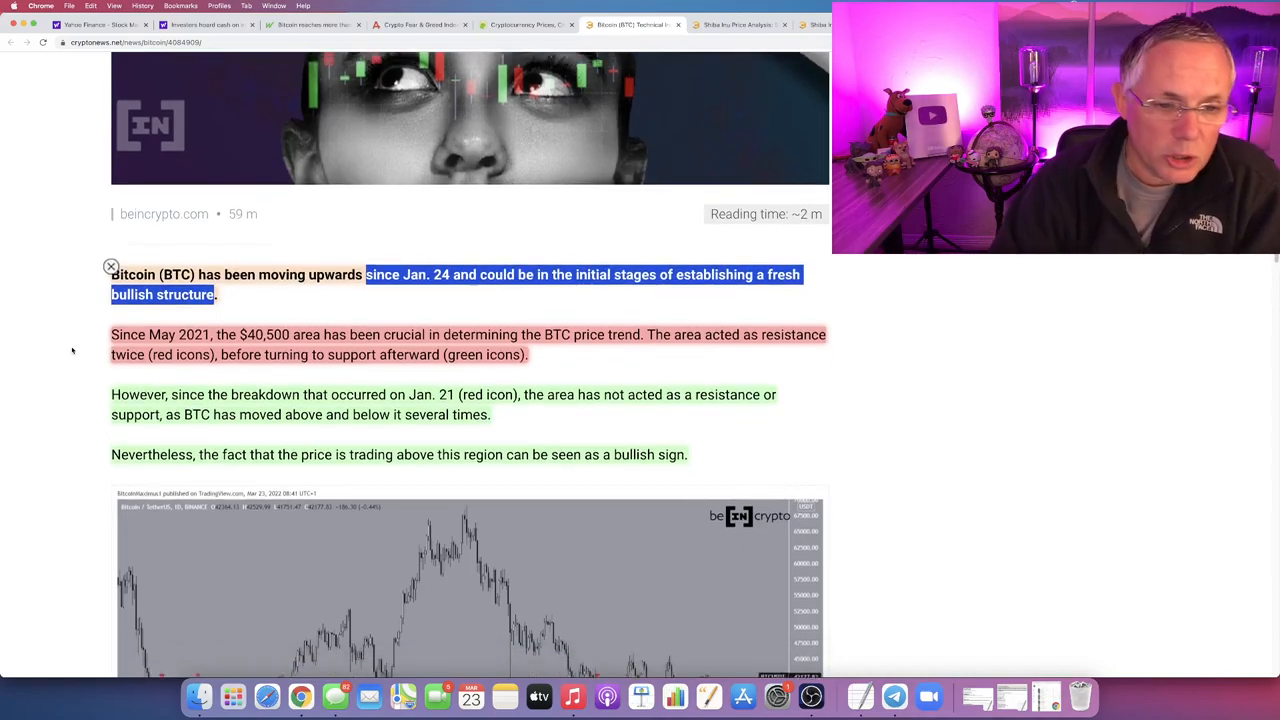
scroll("down", 3)
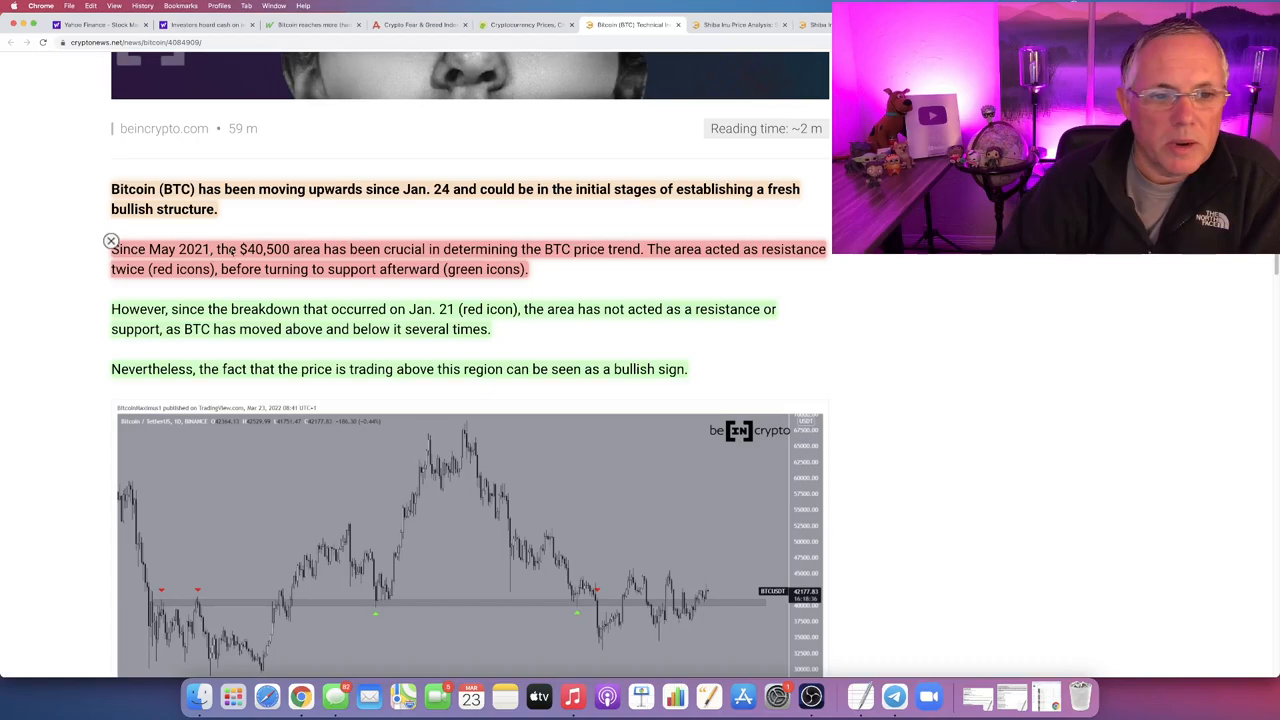
double_click(264, 248)
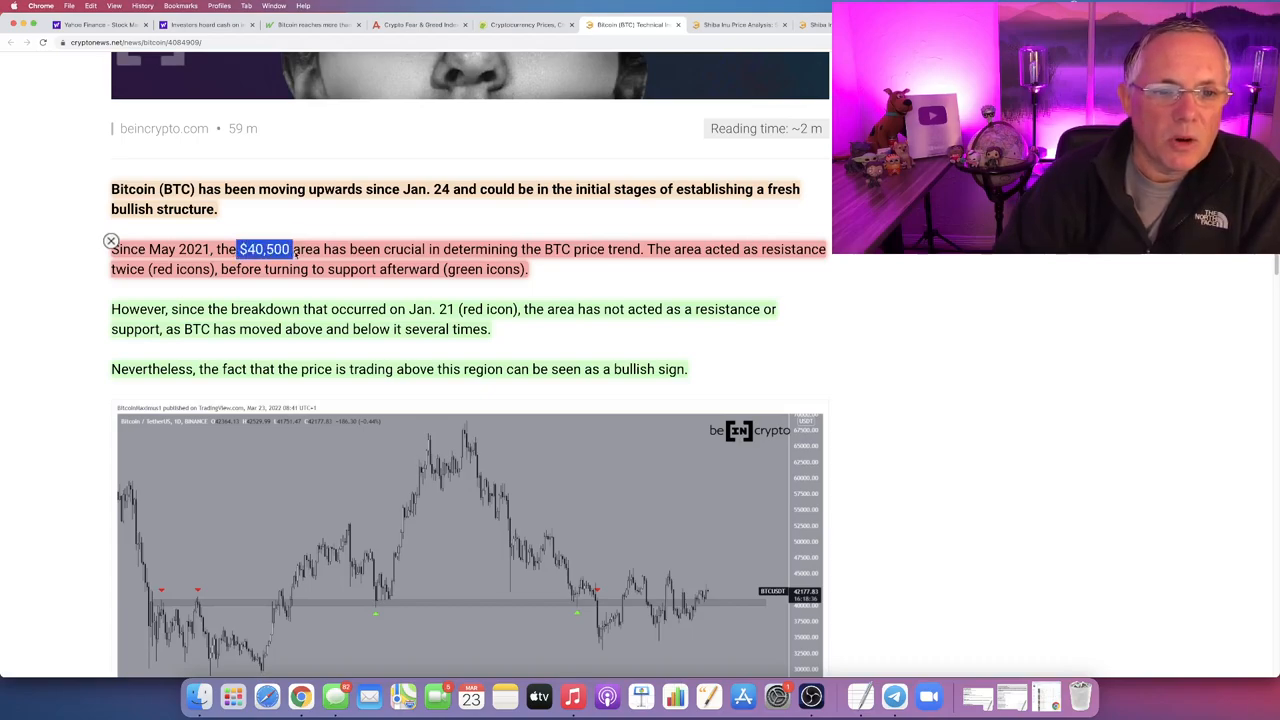
left_click_drag(290, 248, 572, 248)
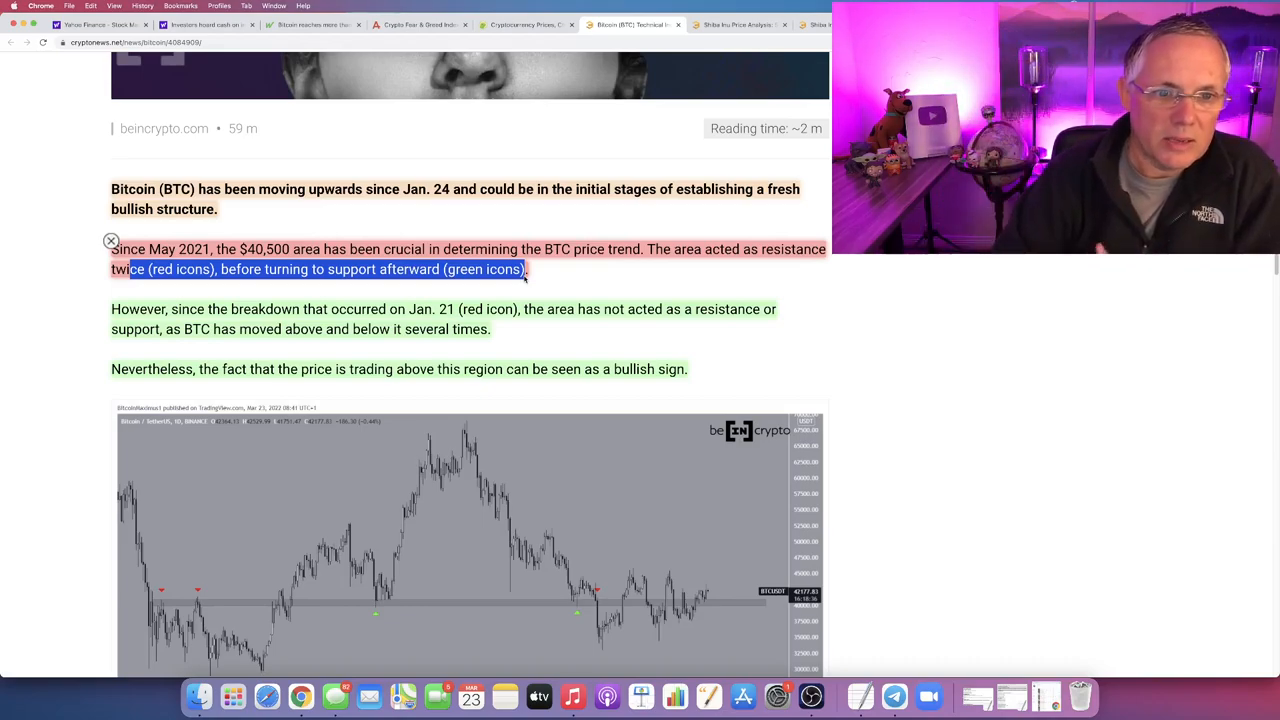
scroll("down", 3)
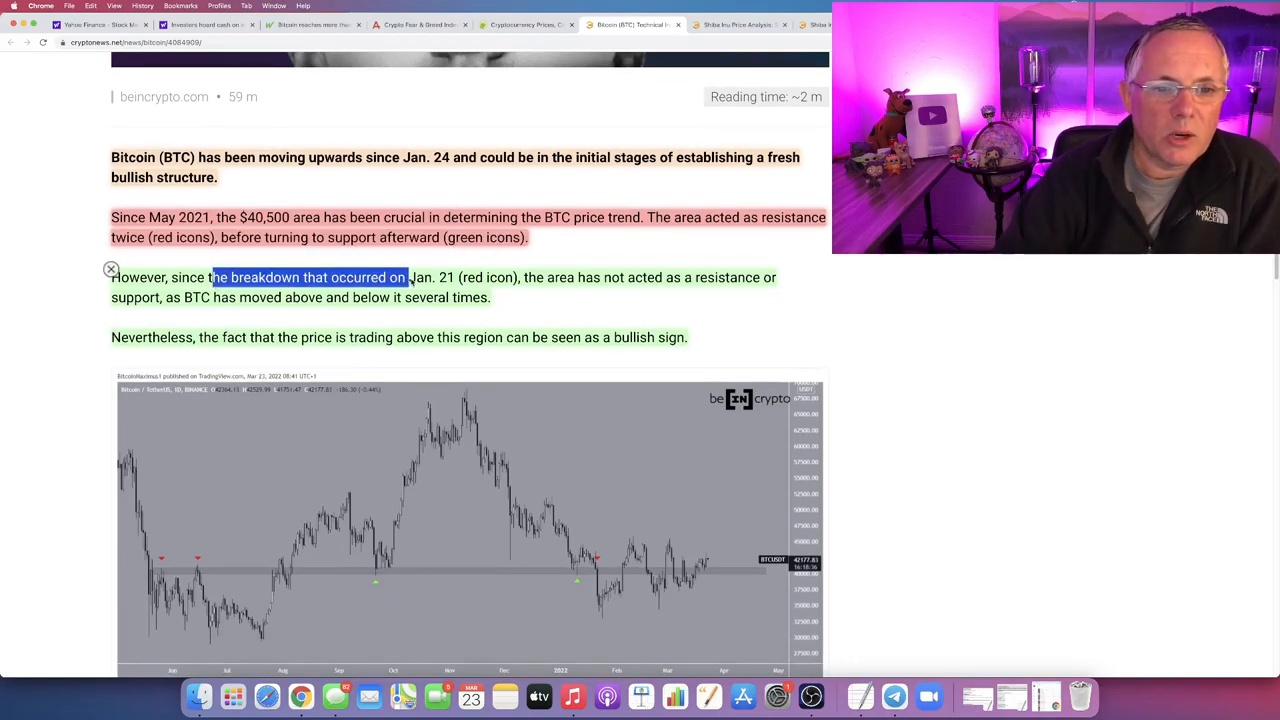
left_click_drag(408, 276, 516, 276)
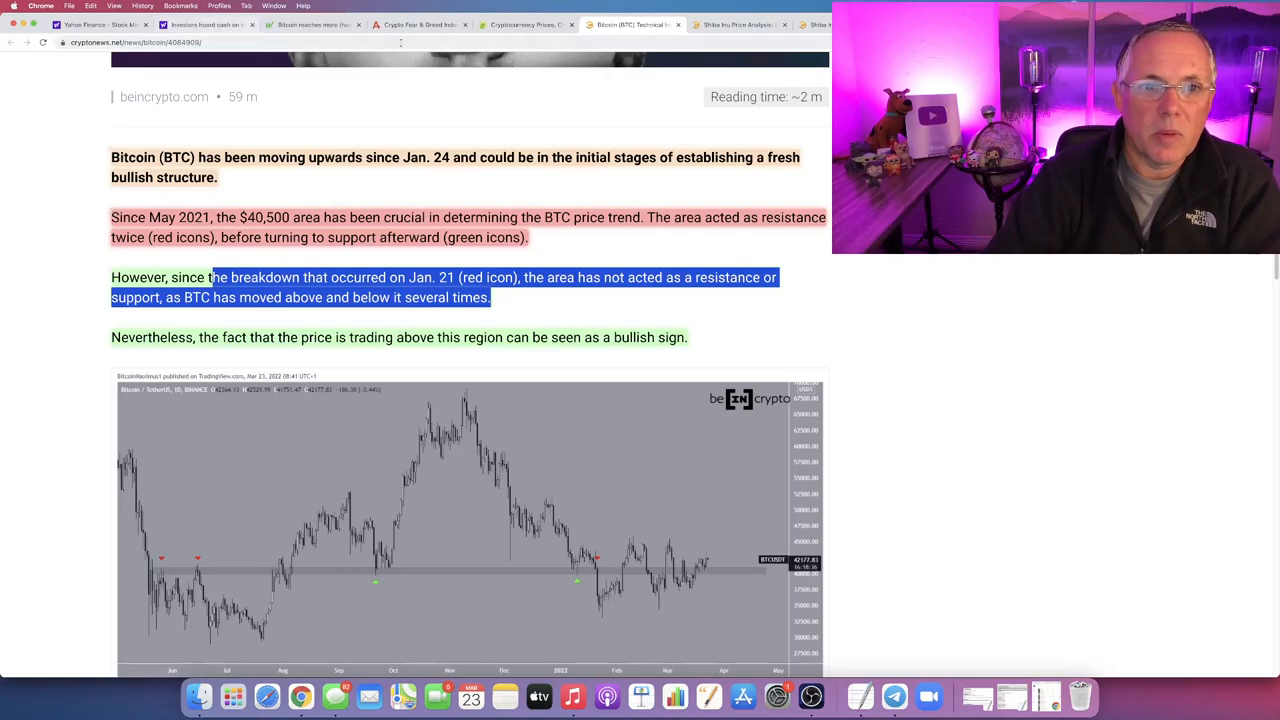
Step: Check the Fear & Greed Index reading of 31 (Fear), then return to the Bitcoin article
left_click(418, 24)
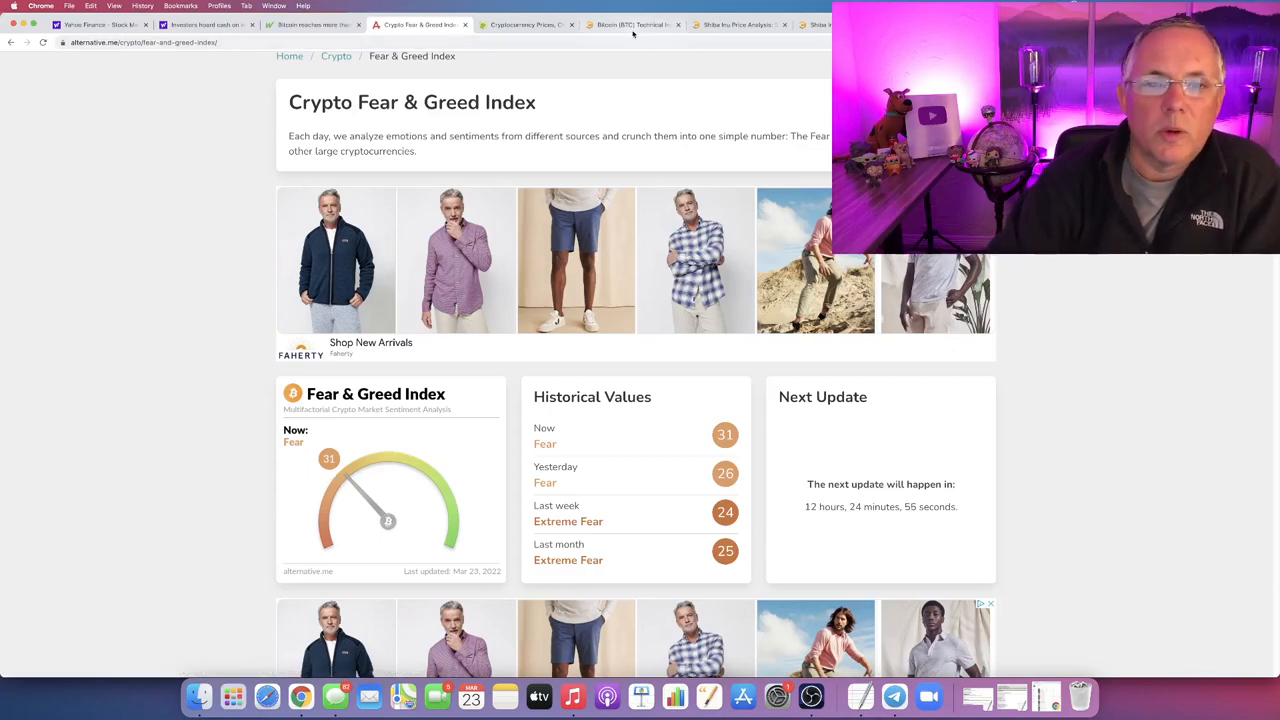
left_click(632, 24)
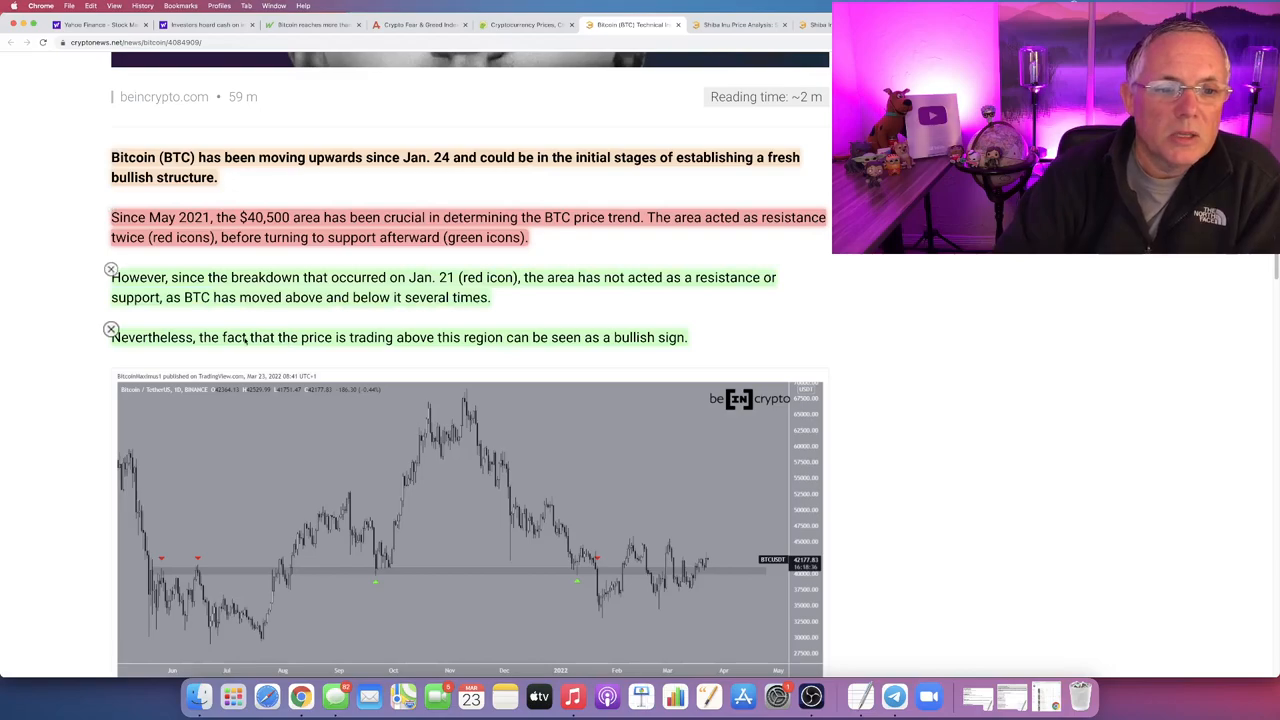
Step: Highlight the sentence calling trading above $40,500 a bullish sign, then reach the Bullish BTC fractal heading
left_click_drag(180, 336, 484, 336)
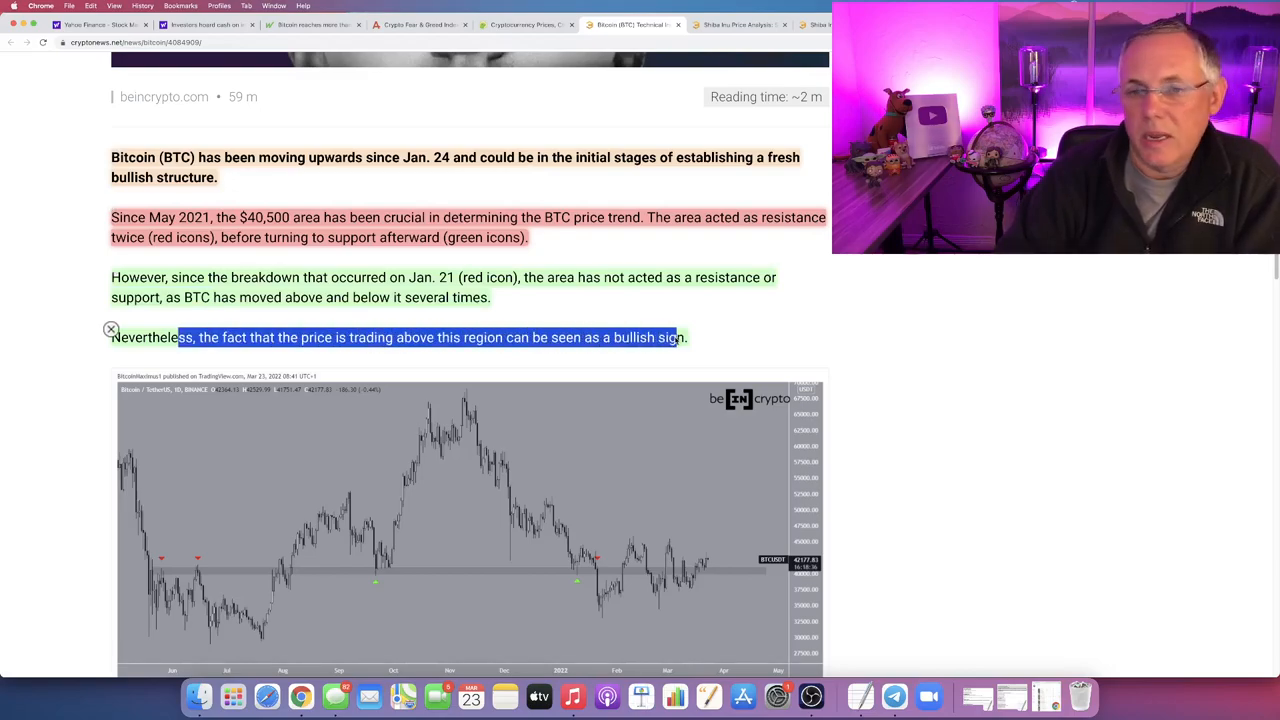
scroll("down", 3)
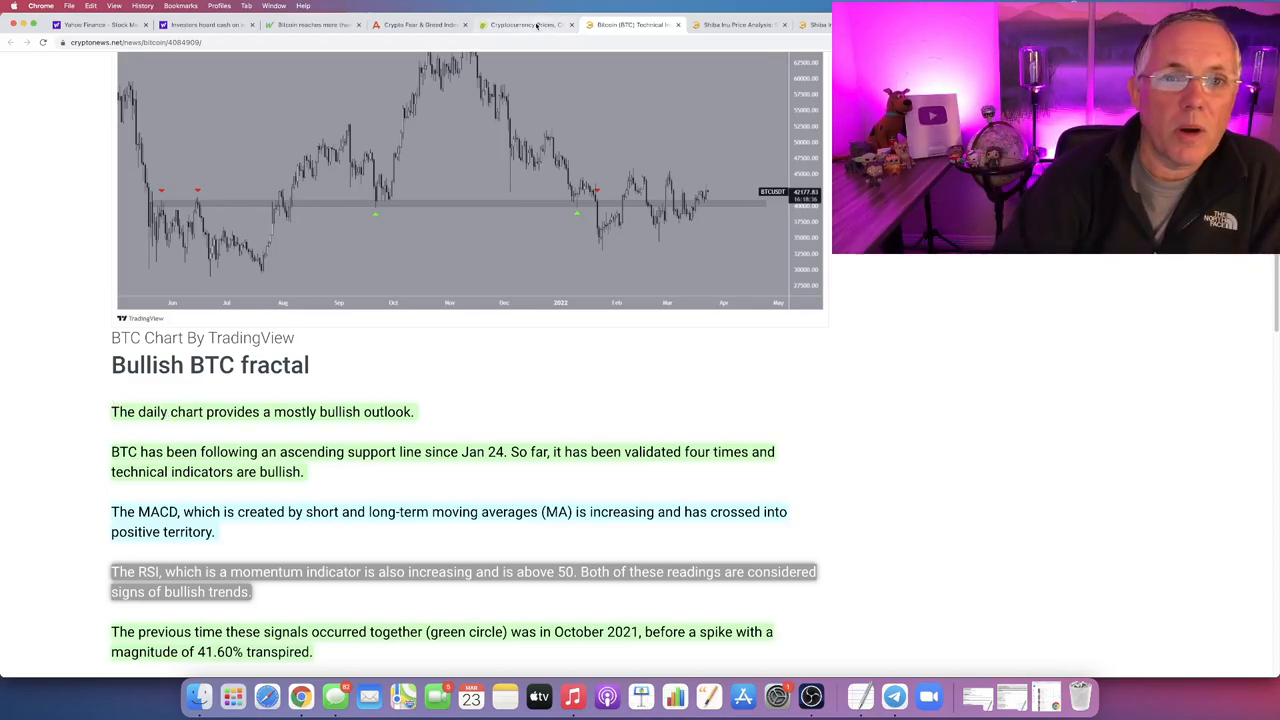
Step: Switch to CoinGecko's price table and pick out Bitcoin's price of $41,983.15
left_click(528, 24)
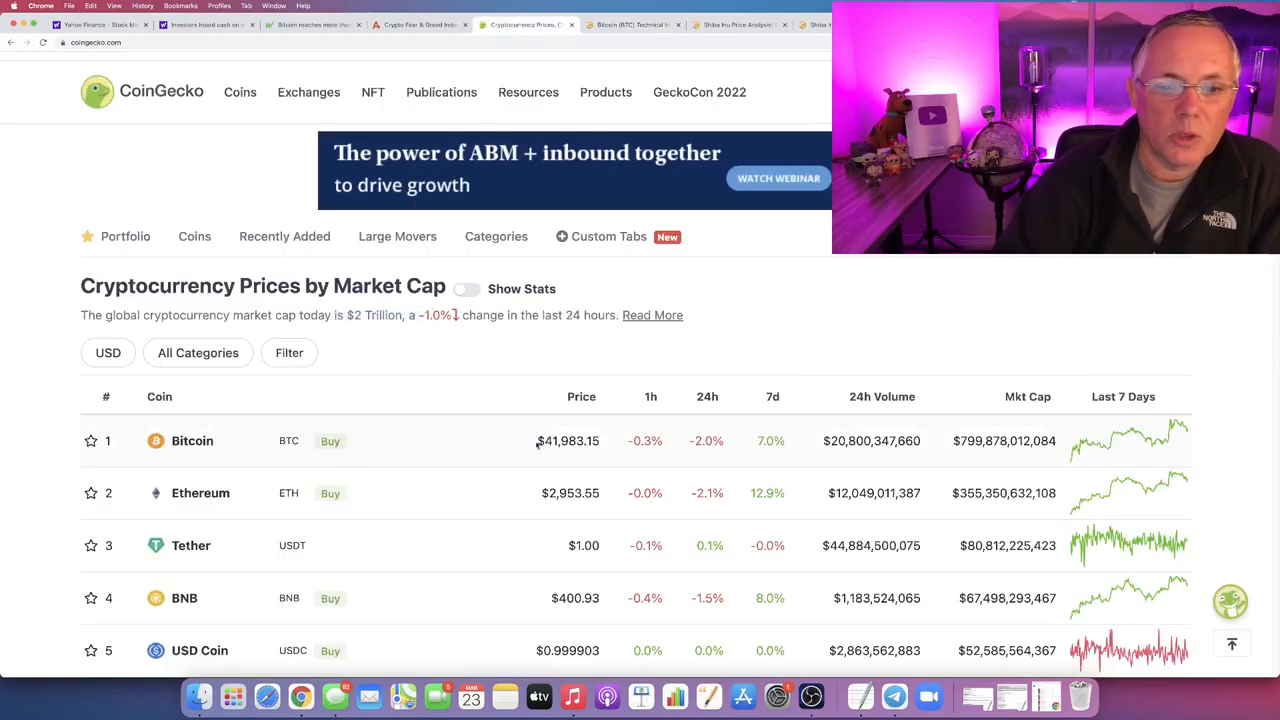
double_click(568, 442)
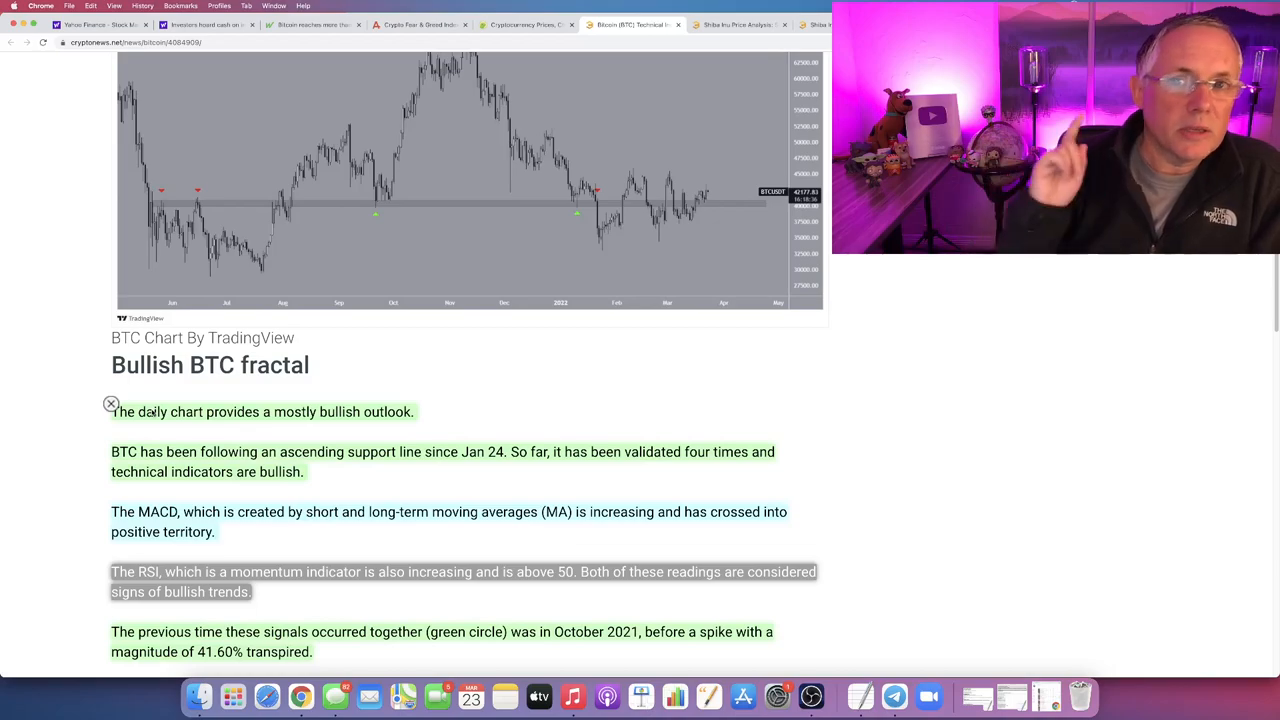
Step: Highlight the mostly bullish outlook, ascending support line and MACD sentences
left_click_drag(164, 412, 410, 412)
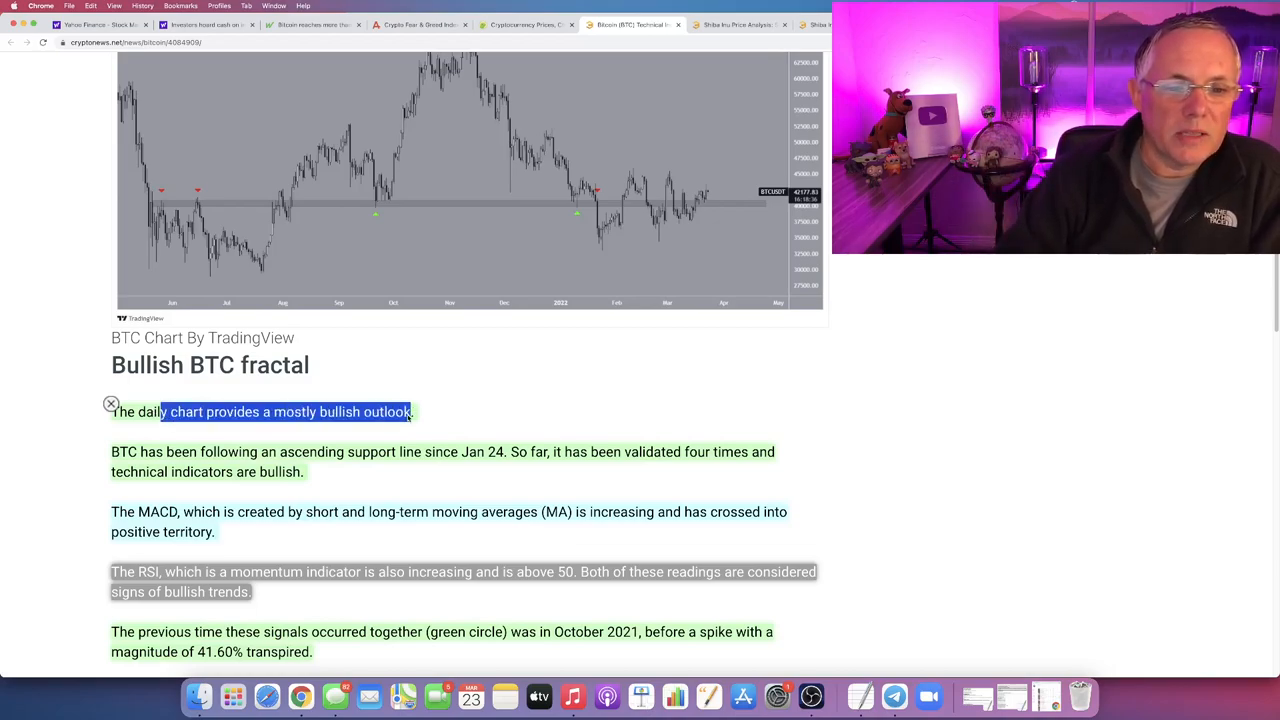
scroll("down", 3)
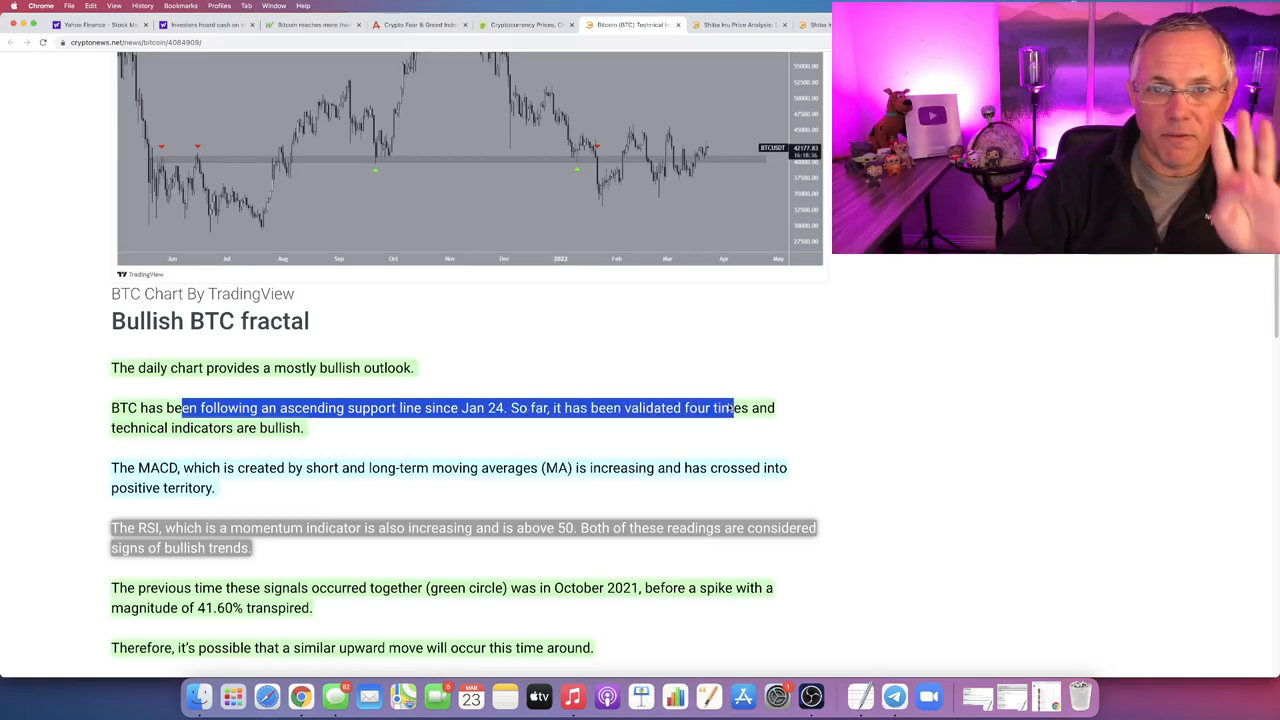
left_click_drag(730, 408, 304, 428)
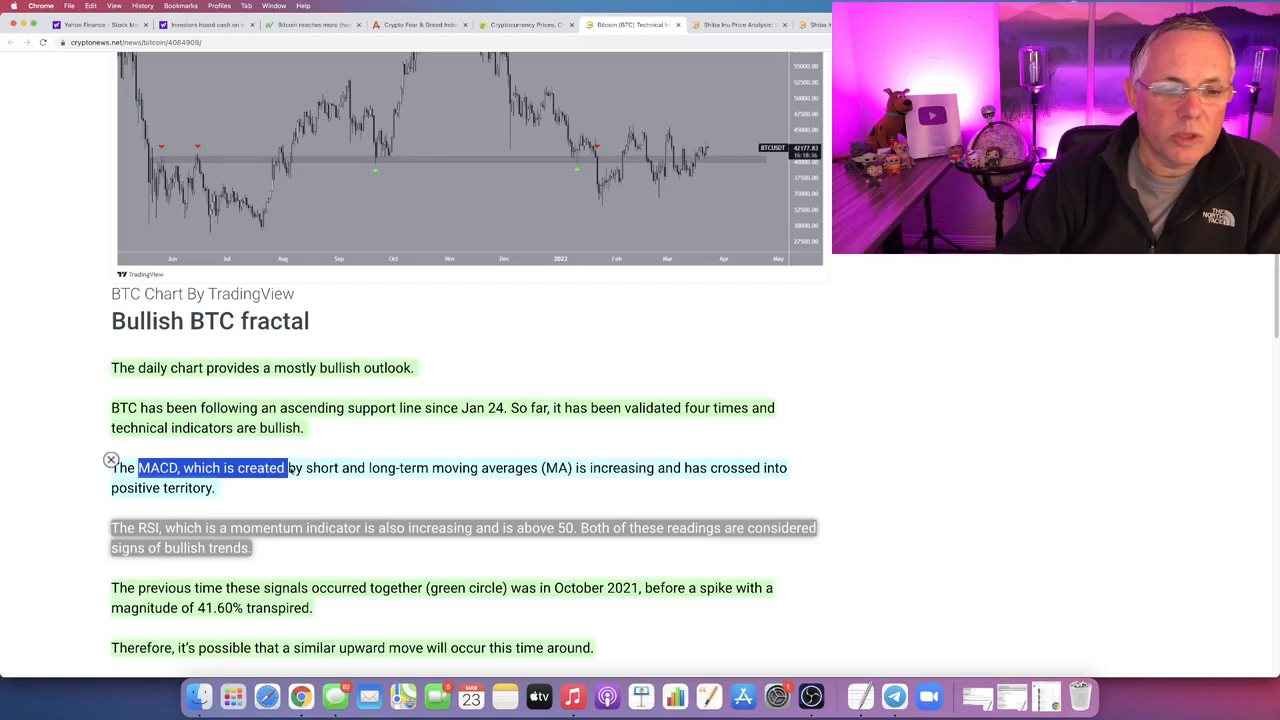
left_click_drag(284, 468, 536, 468)
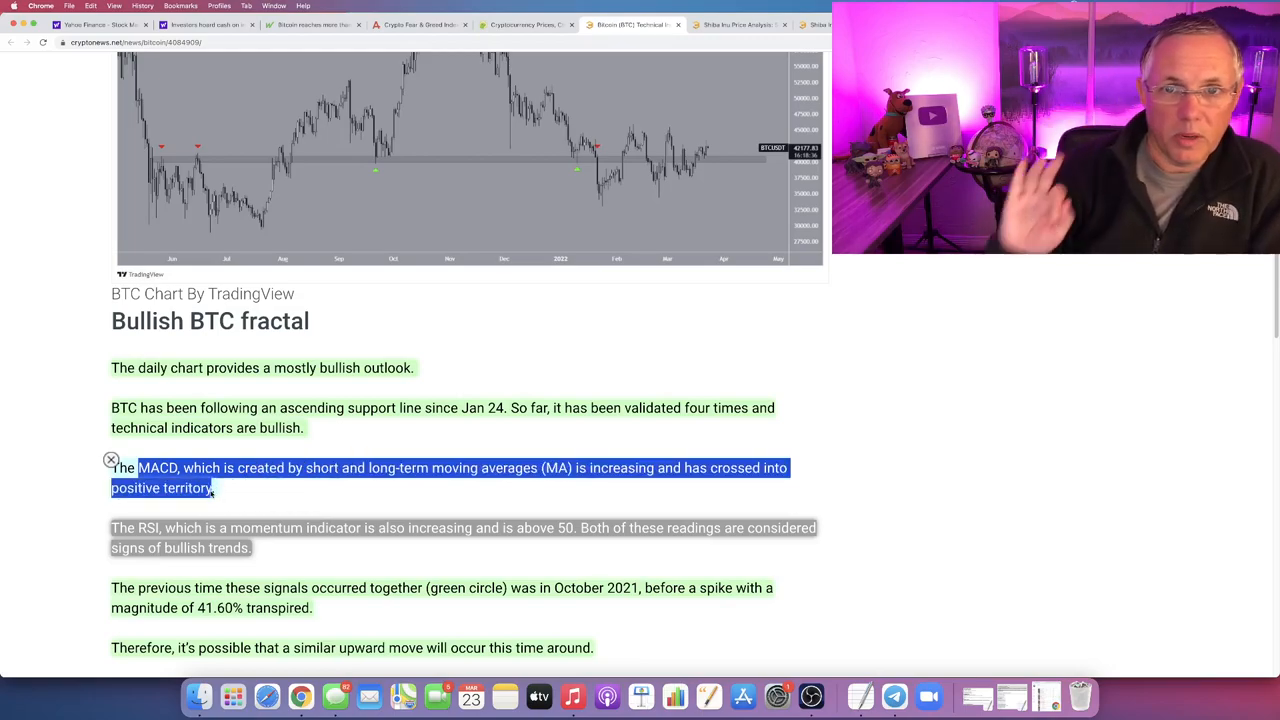
Step: Highlight the RSI momentum, October 2021 signals and similar upward move sentences
scroll("down", 3)
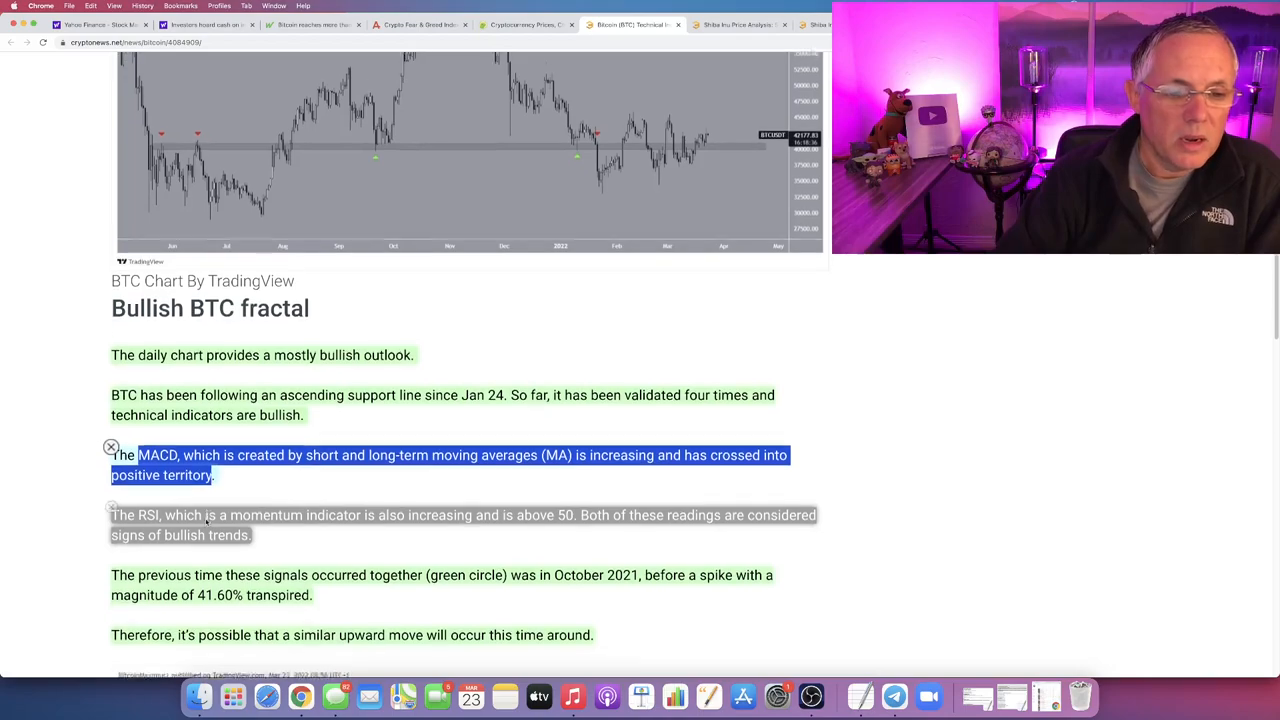
scroll("down", 3)
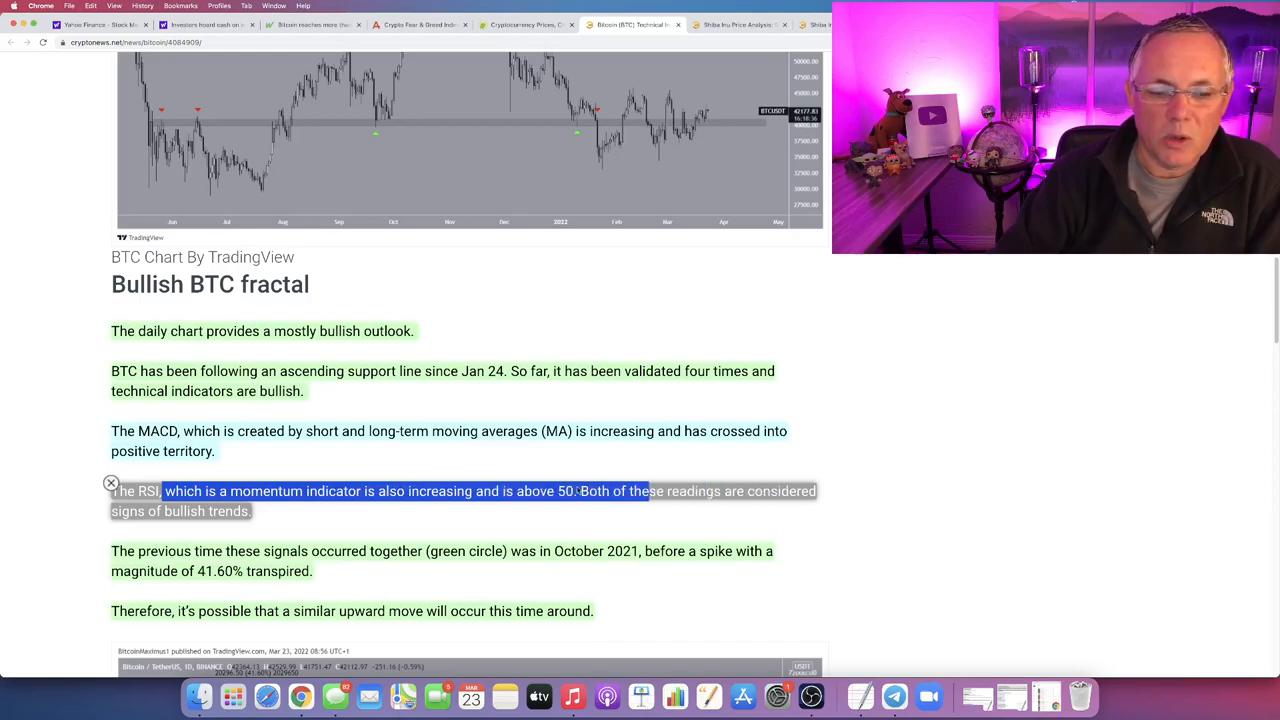
left_click_drag(578, 492, 252, 512)
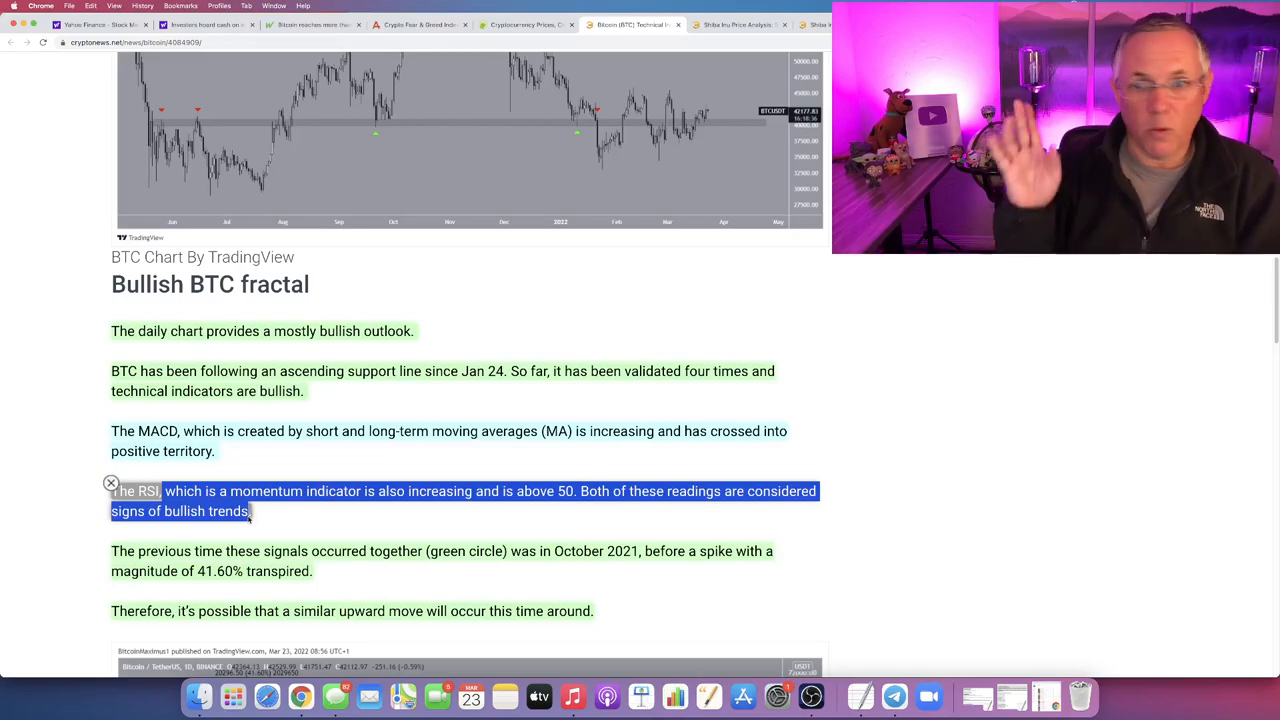
scroll("down", 3)
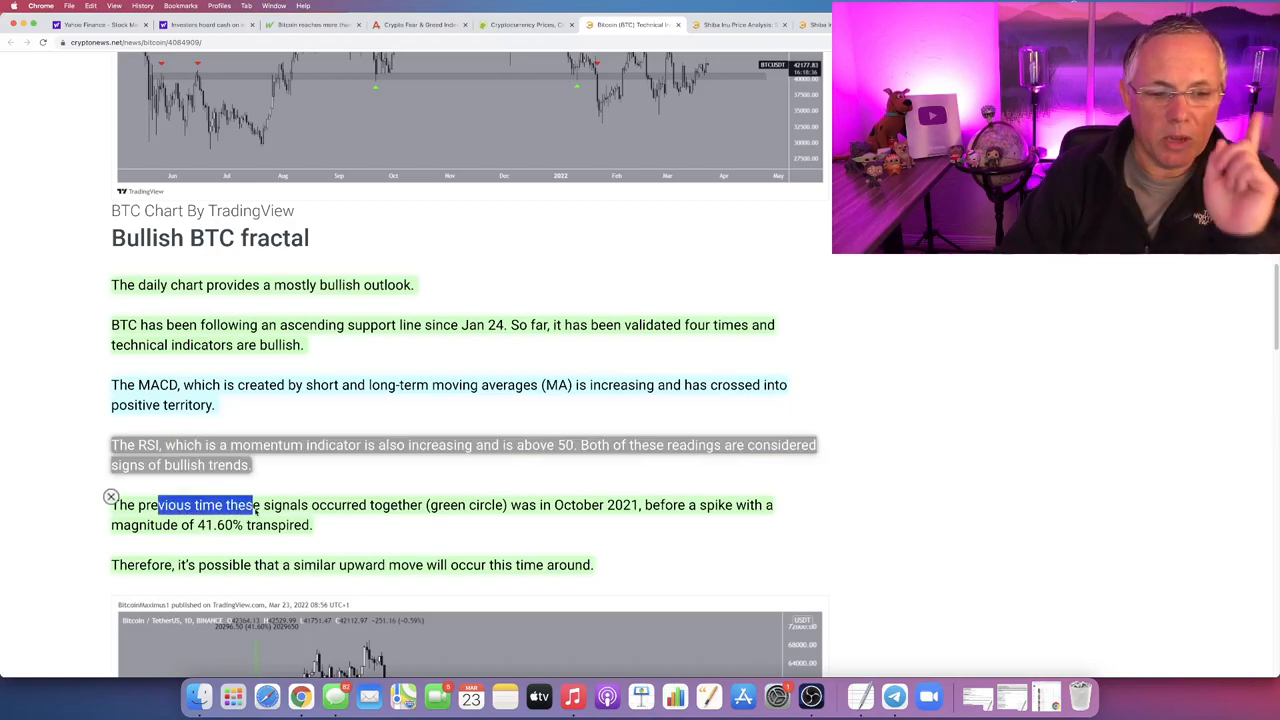
left_click_drag(256, 504, 410, 504)
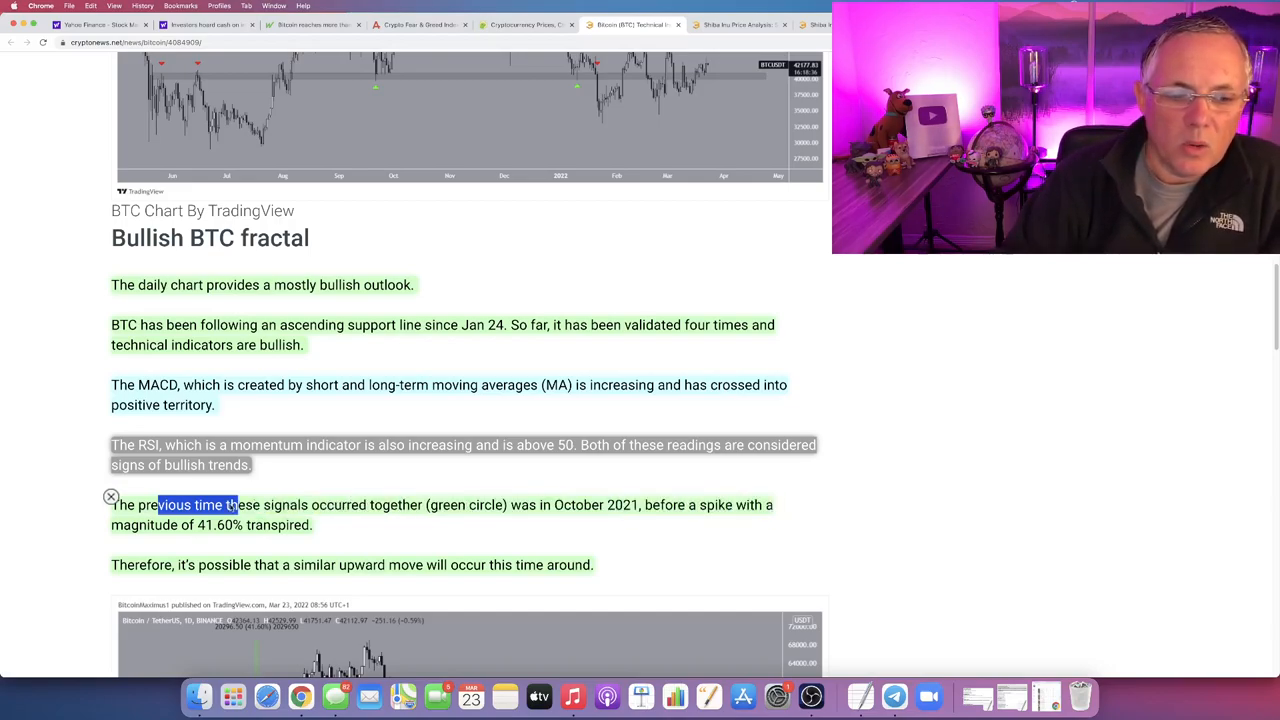
left_click_drag(236, 504, 312, 524)
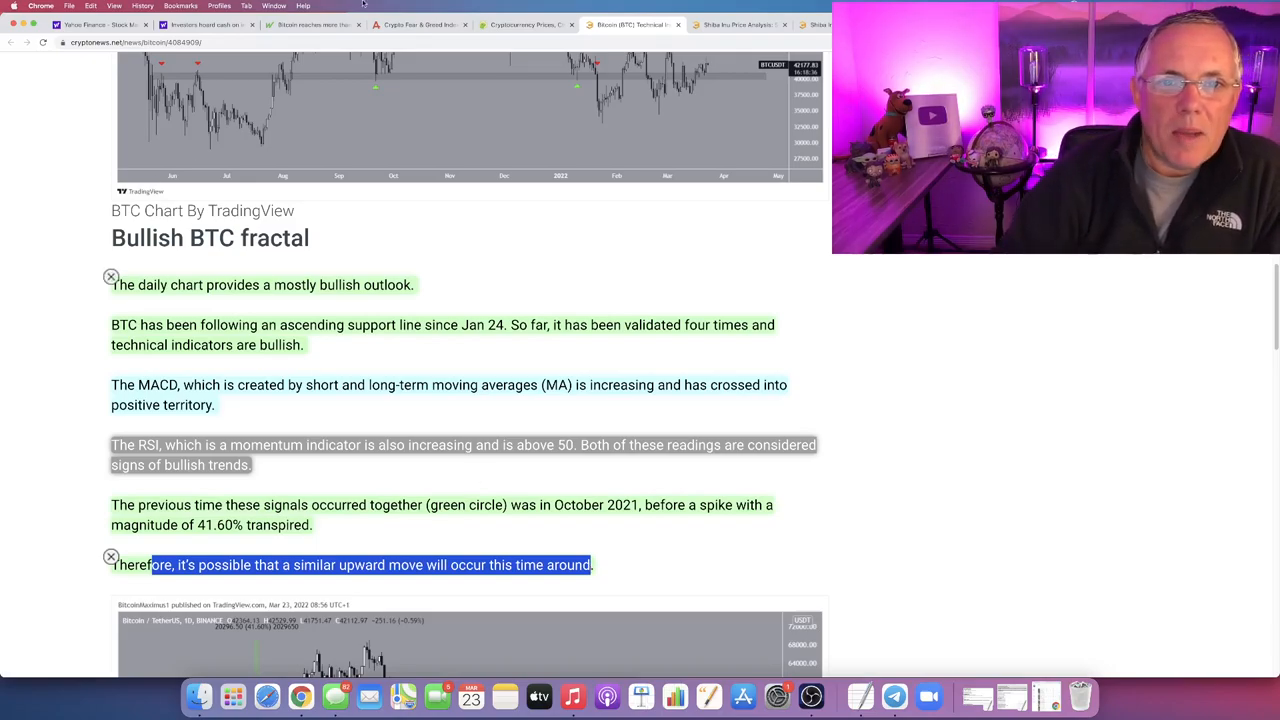
Step: Return to CoinGecko's price table and pick out Bitcoin's latest price of $41,983.77
left_click(528, 24)
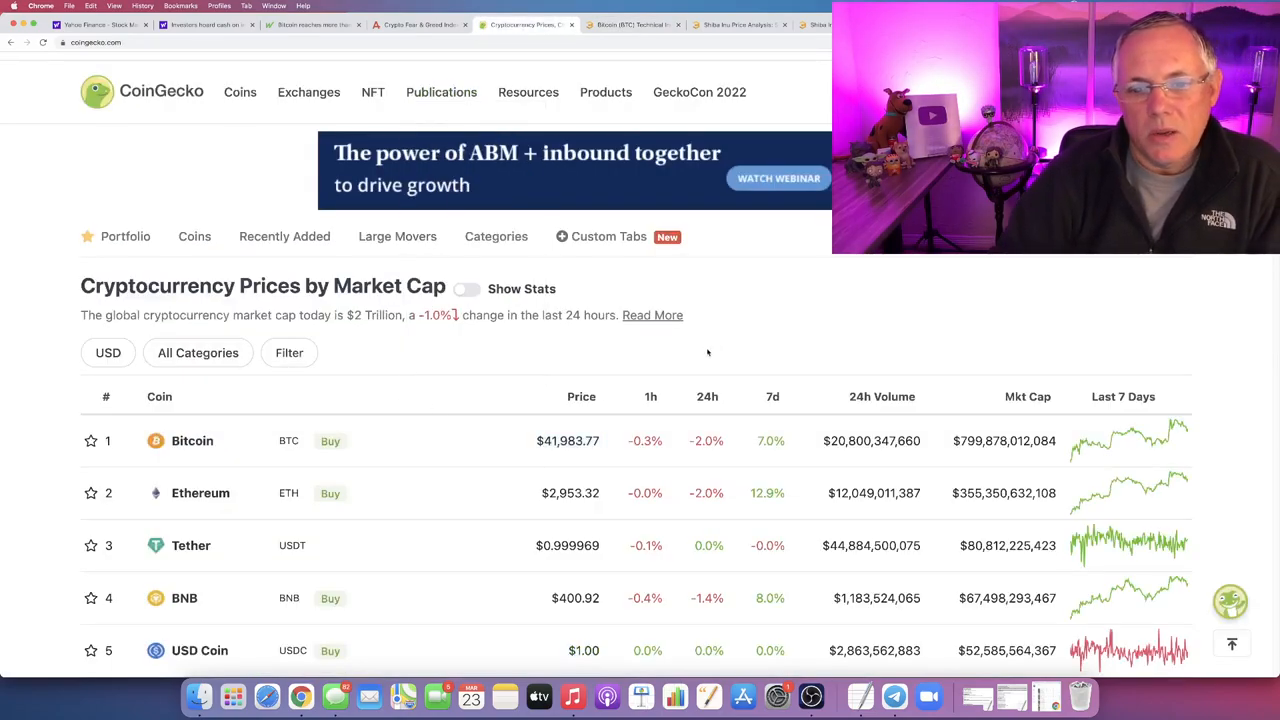
double_click(568, 442)
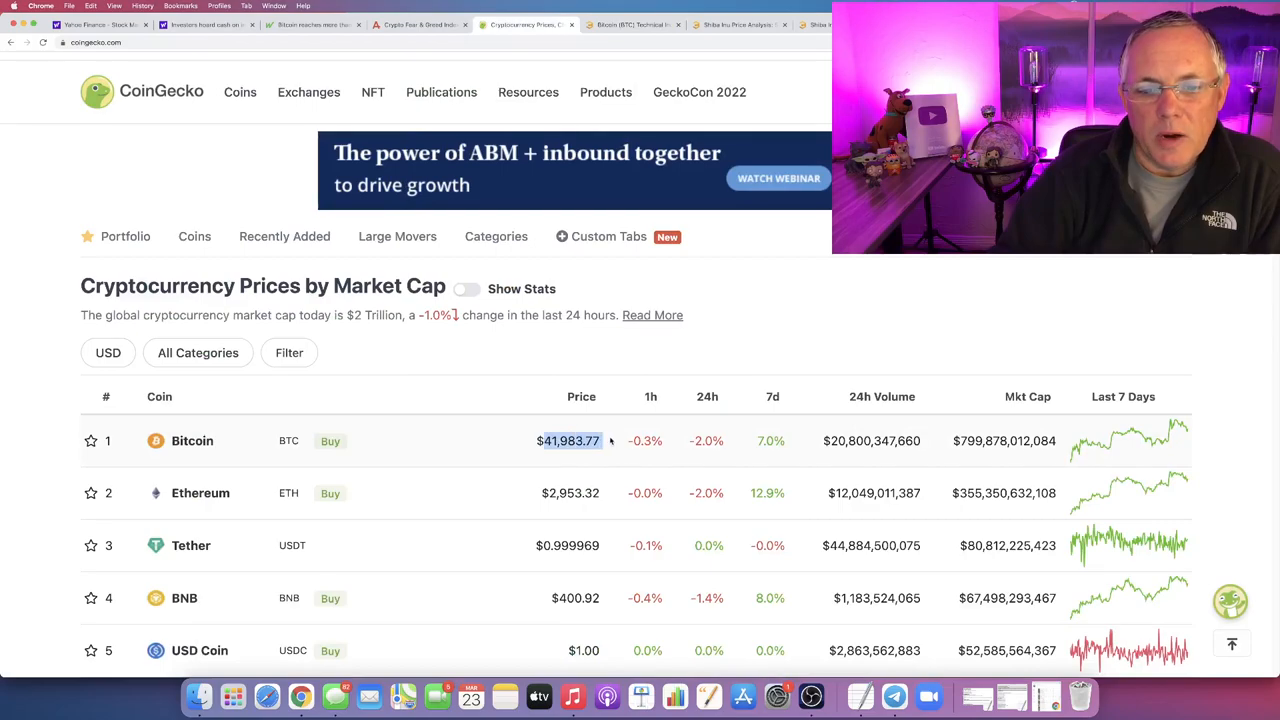